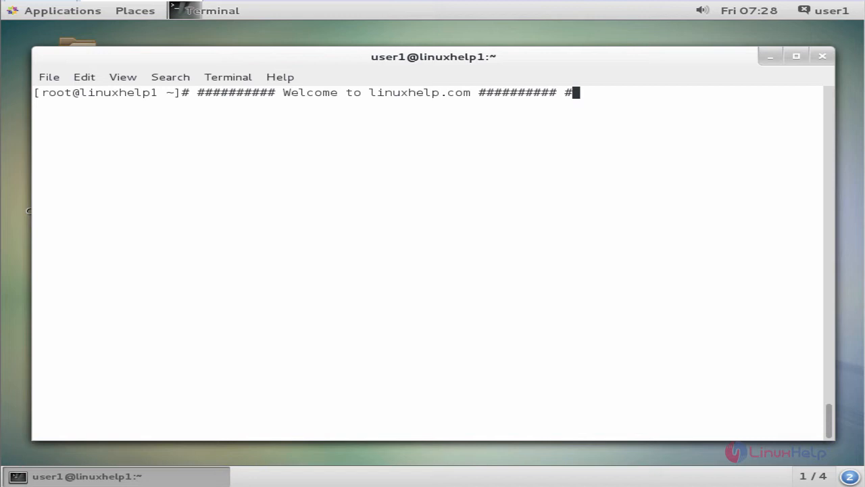
- Download get-pip.py with curl and run it, installing pip 9.0.1 and wheel 0.29.0
text(curl)
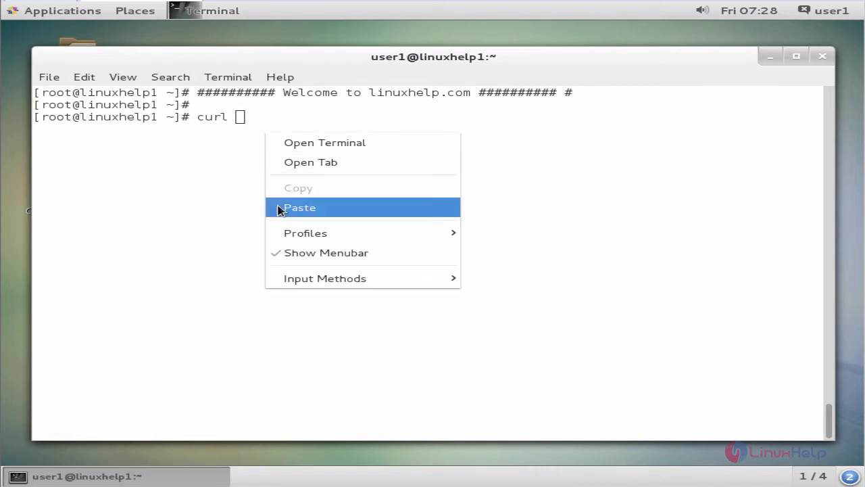
click(300, 207)
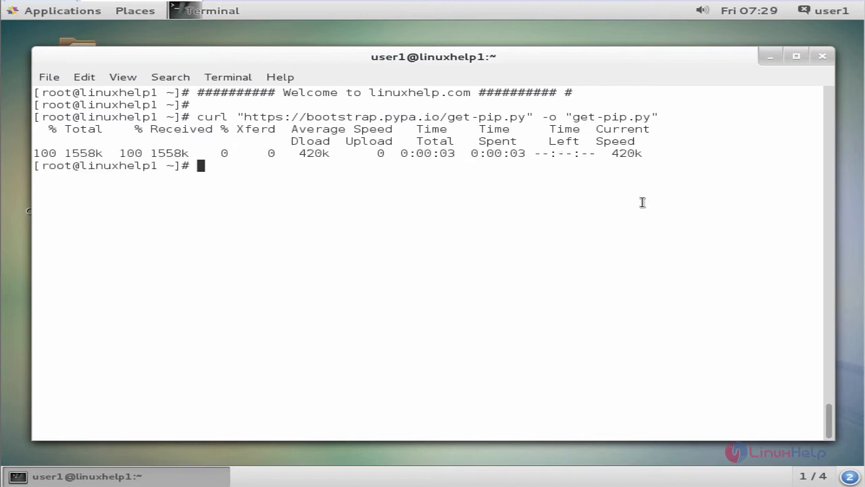
text(python)
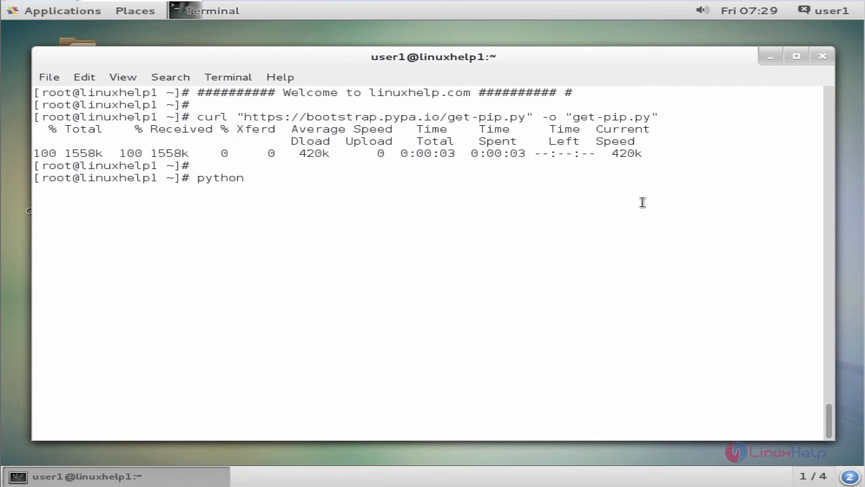
text(get-pip.py)
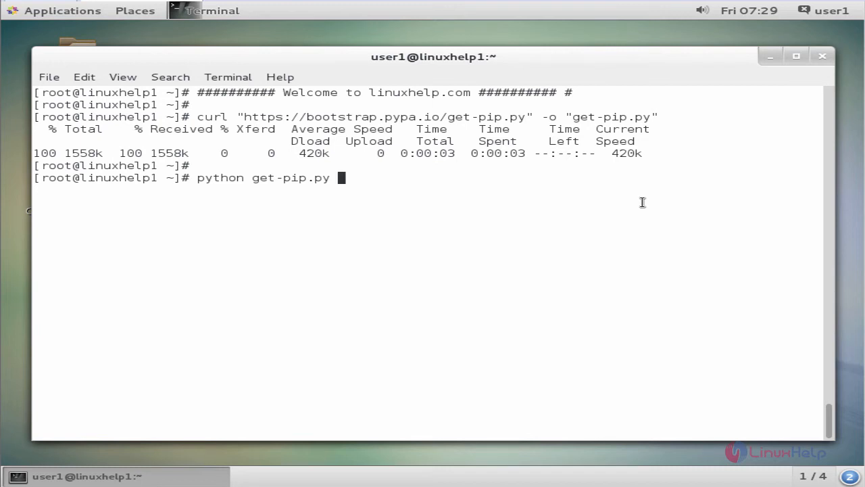
key(Return)
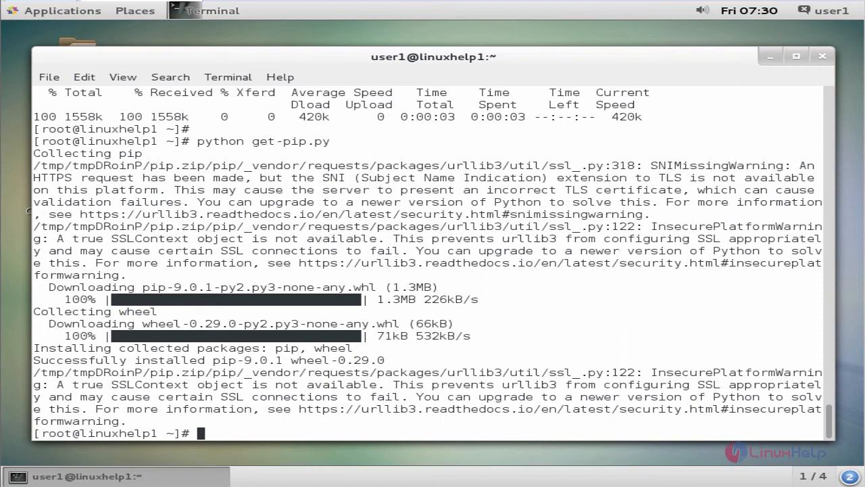
- Show pip's help of commands and general options, then begin a pip -V version check
text(pip)
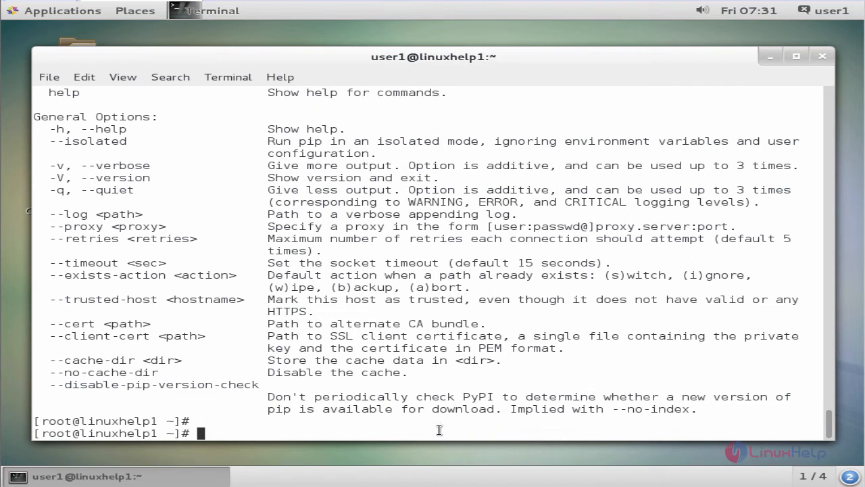
text(pip)
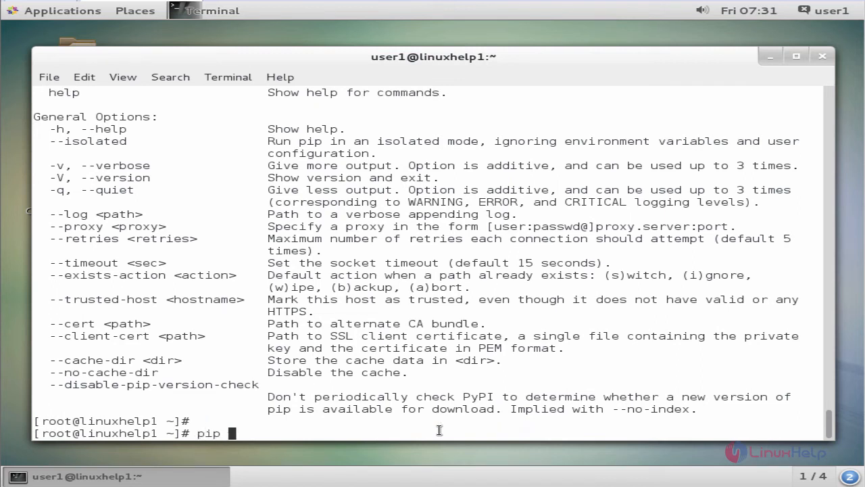
text(-V)
text(r)
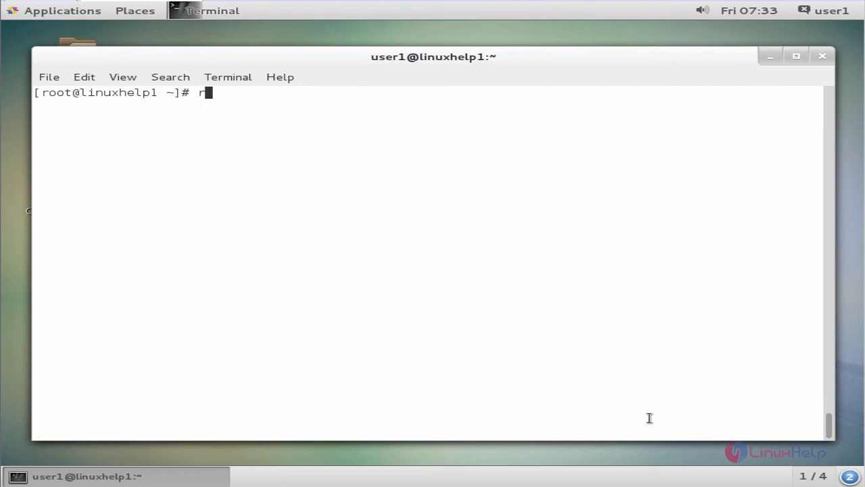
- Install epel-release-7-8.noarch.rpm from dl.fedoraproject.org using rpm -iUvh
text(pm -i)
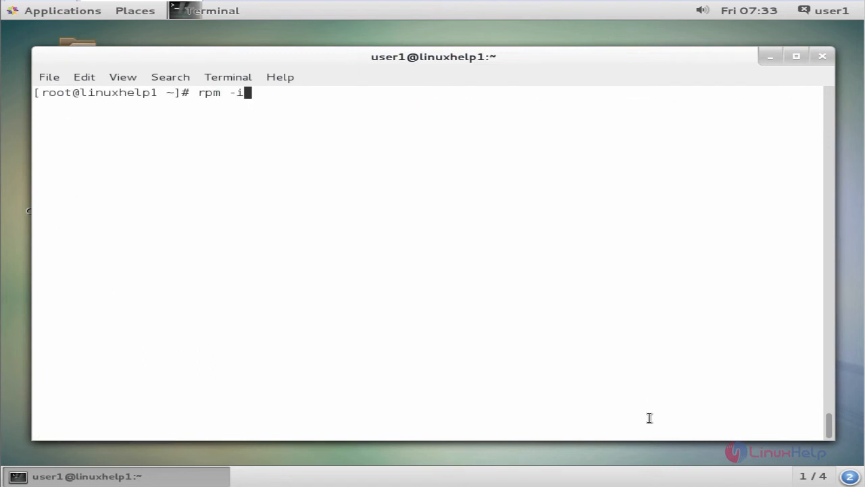
text(U)
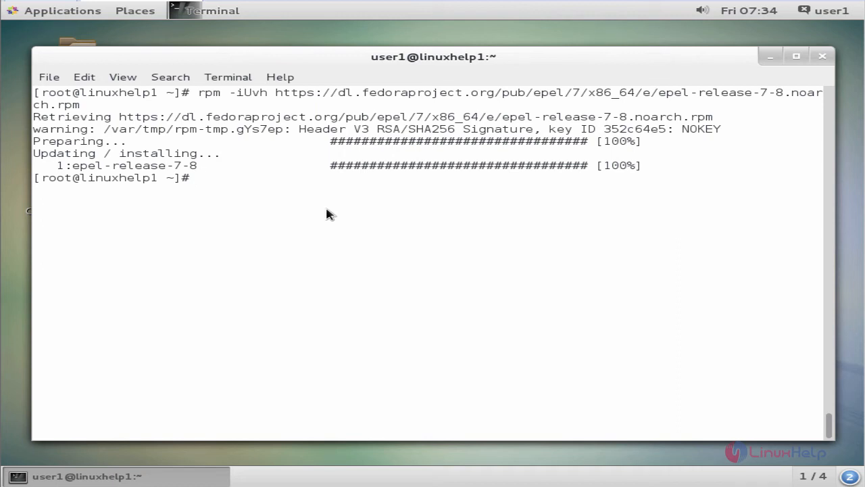
- Install python-pip with yum -y, getting python2-pip 8.1.2 from EPEL
text(yum -)
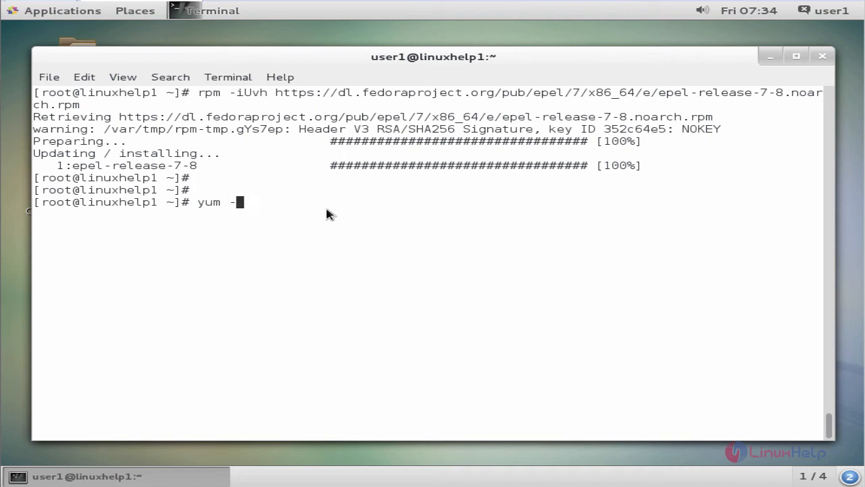
text(y install py)
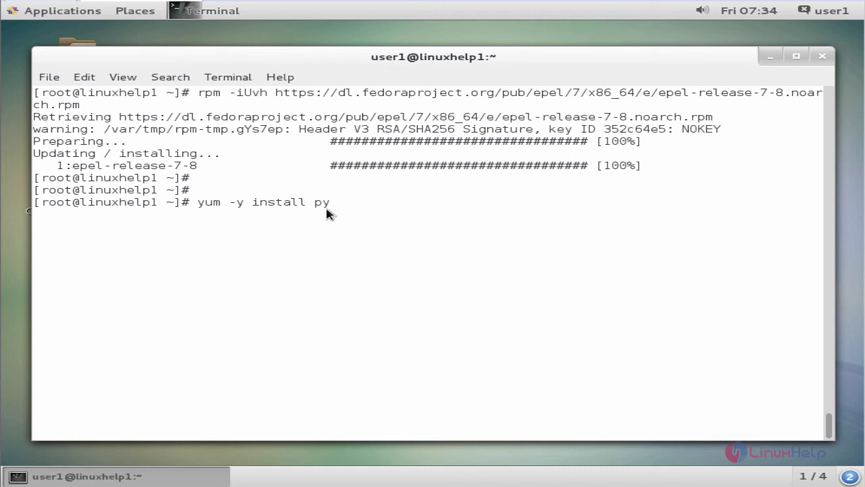
text(thon-pip)
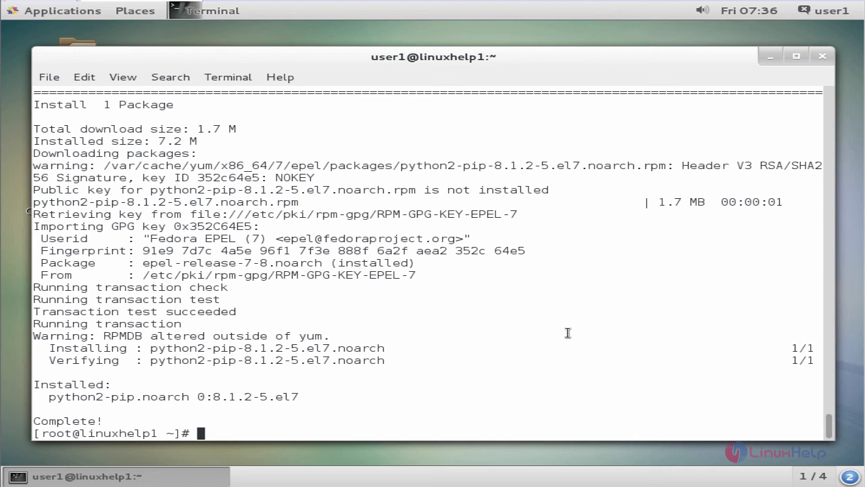
- Query the installed pip version with pip -V
text(pip)
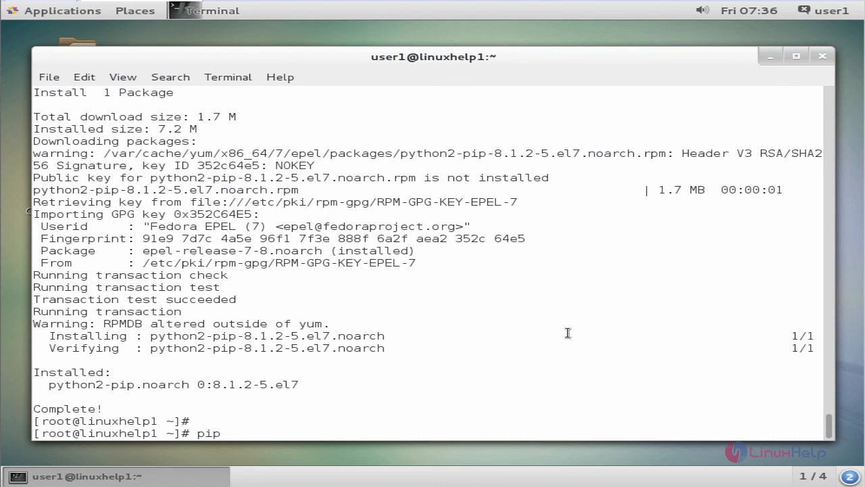
text(-)
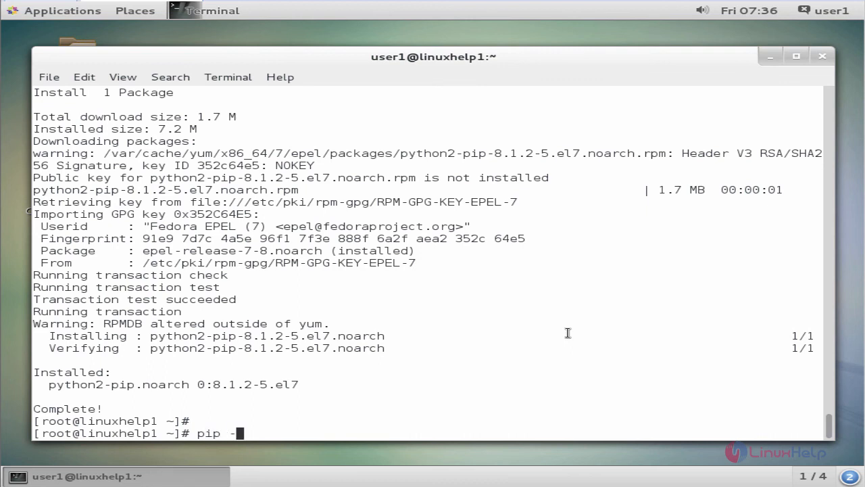
text(V)
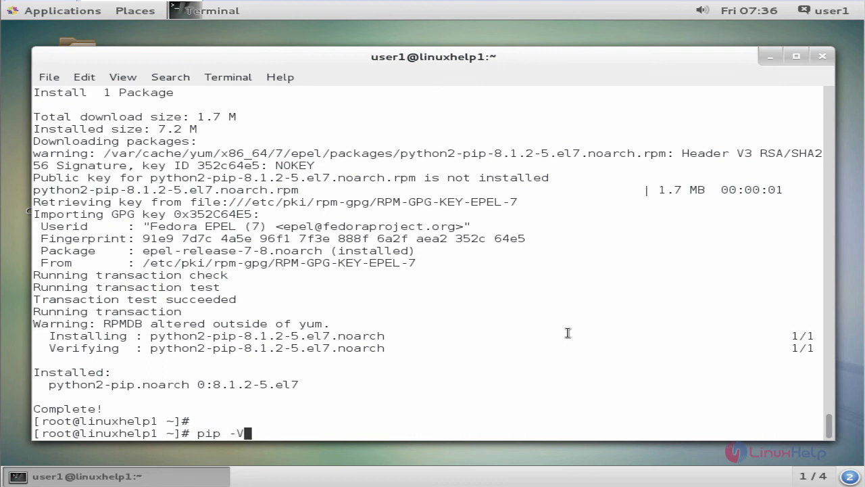